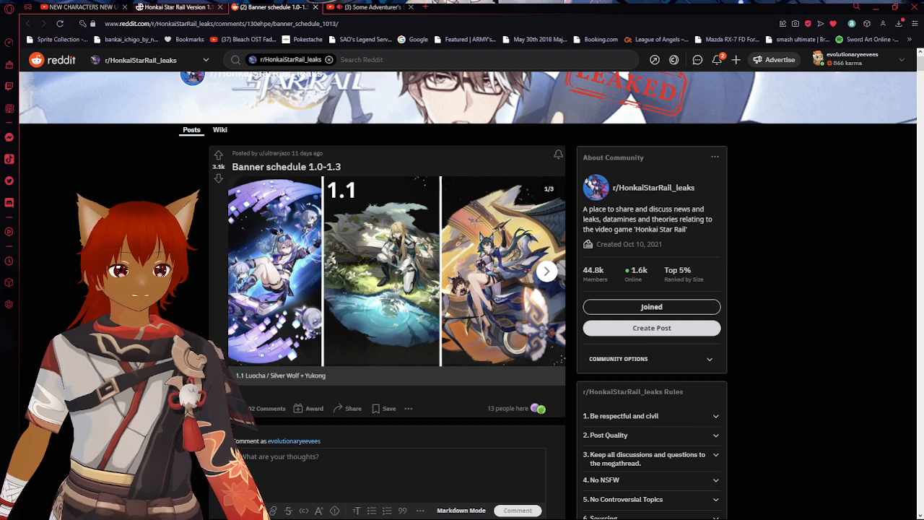
# Step: Switch to the Dexerto Version 1.1 article and scroll to the leaked Luocha, Silver Wolf and Yukong banners
pyautogui.click(173, 7)
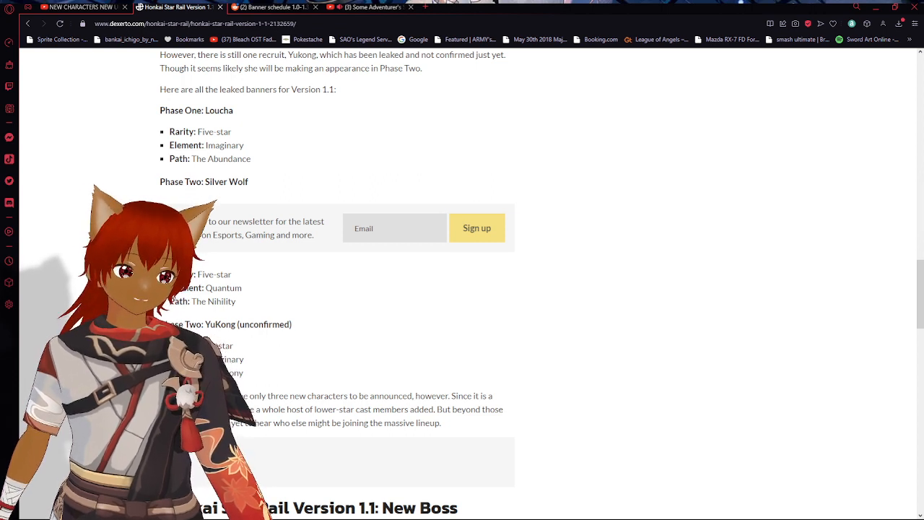
pyautogui.scroll(-3)
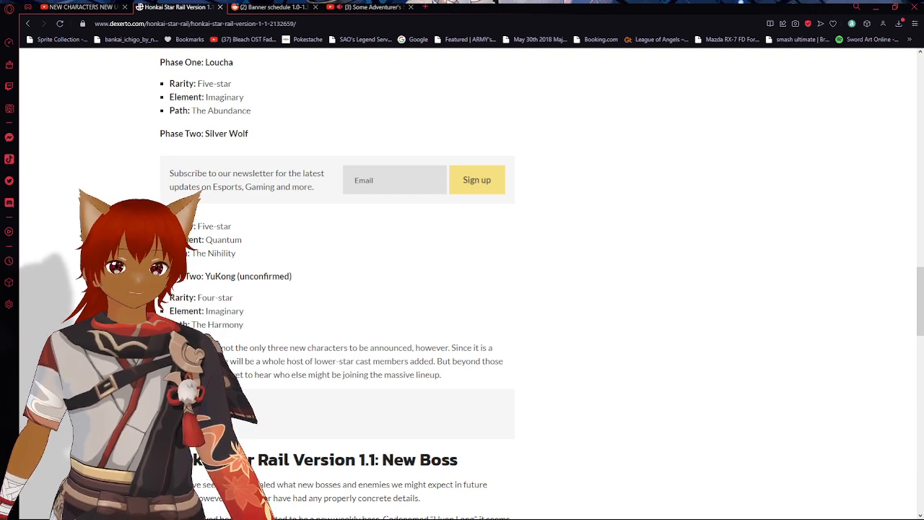
# Step: On the Reddit banner schedule post, page between the 1.2 and 1.3 banner slides
pyautogui.click(274, 8)
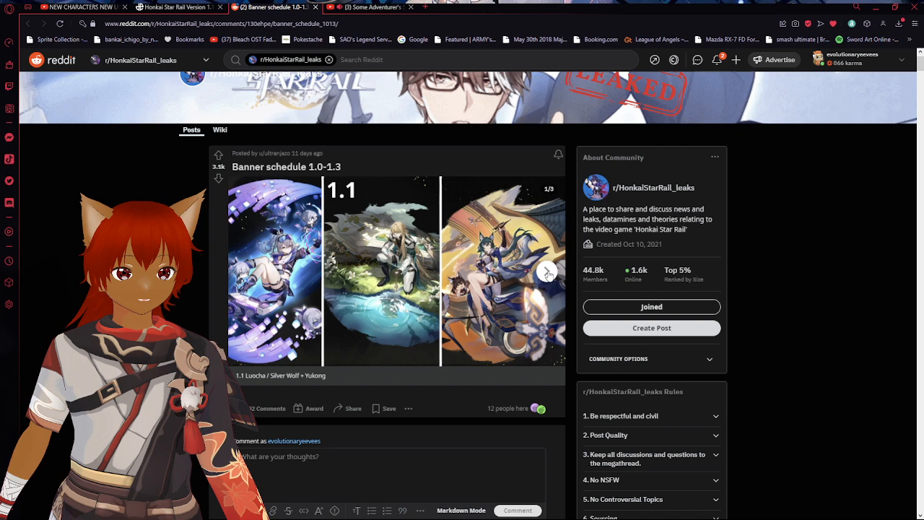
pyautogui.click(548, 272)
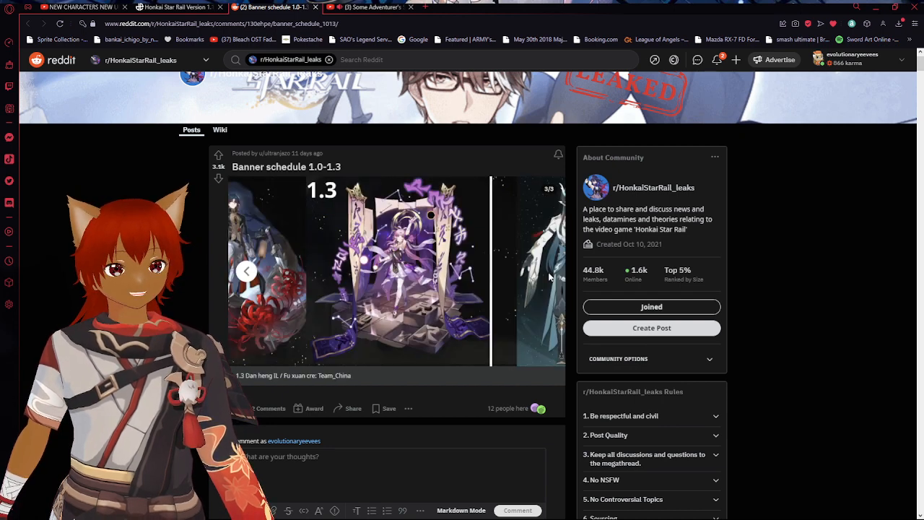
pyautogui.click(246, 271)
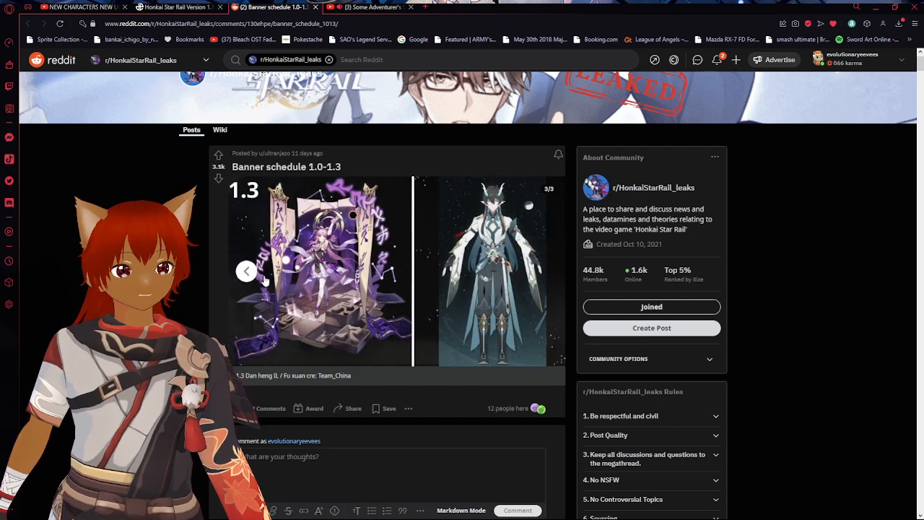
pyautogui.click(247, 271)
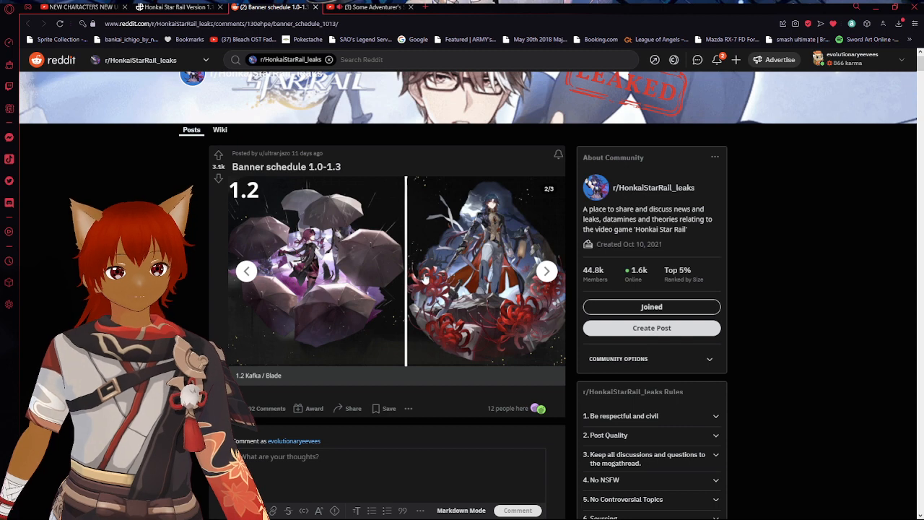
pyautogui.click(547, 271)
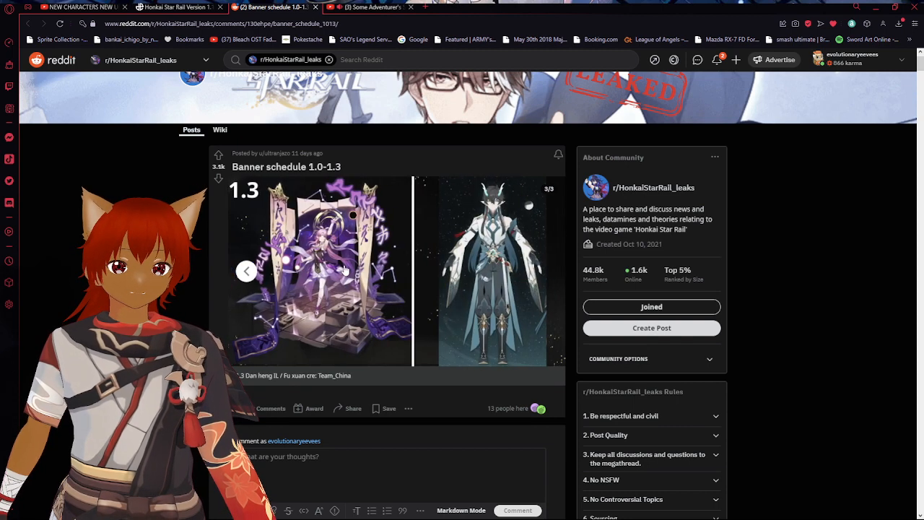
# Step: View the 1.3 banner full-size, return to the post, then open the 1.1 banner full-size
pyautogui.click(340, 271)
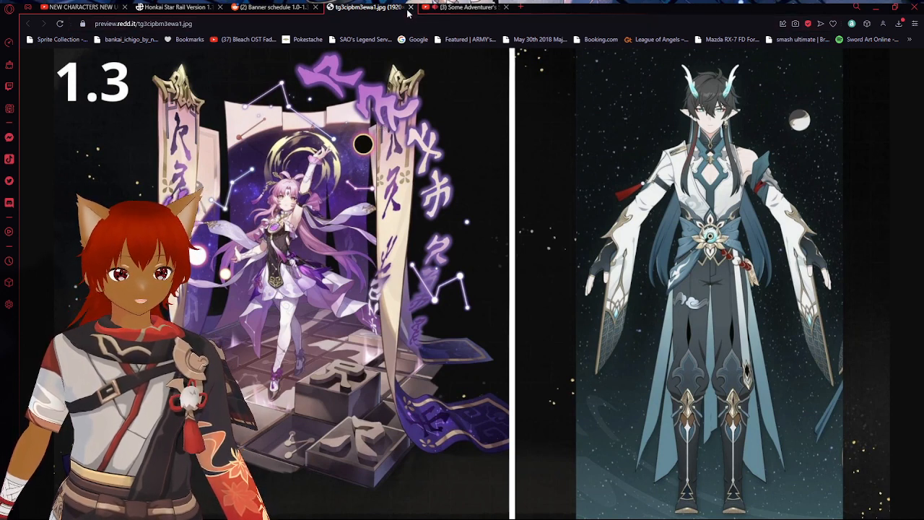
pyautogui.click(271, 7)
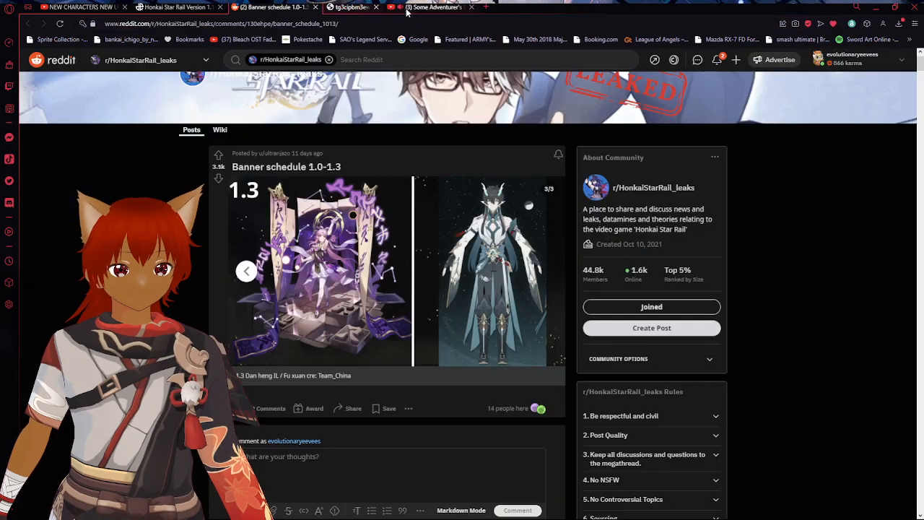
pyautogui.click(246, 271)
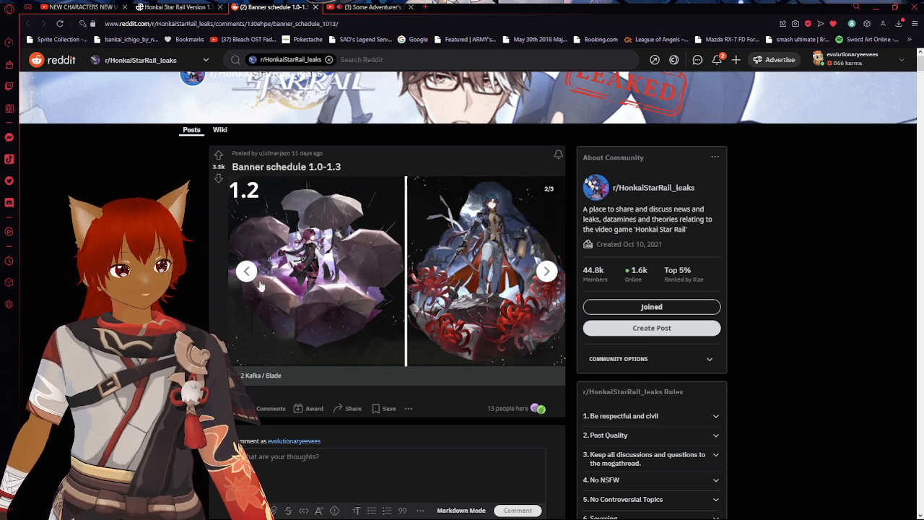
pyautogui.click(247, 271)
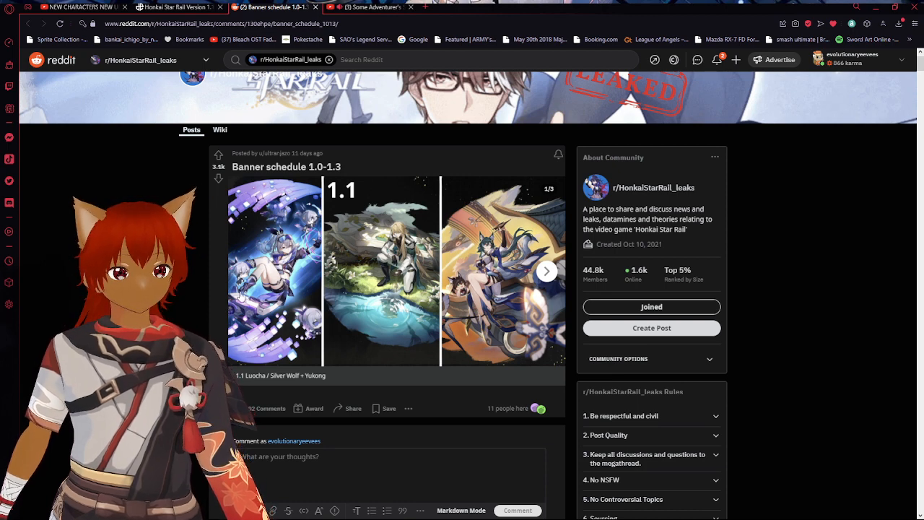
pyautogui.click(382, 271)
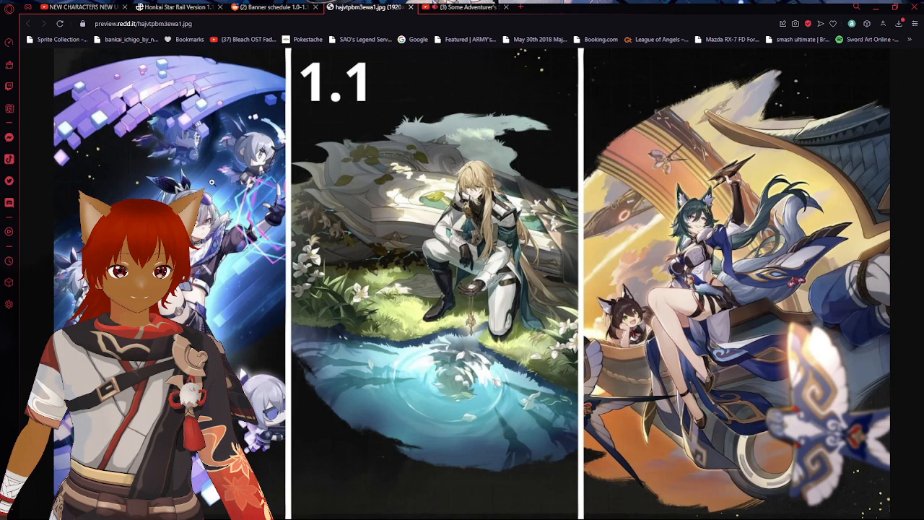
# Step: Close the preview.redd.it image tab to return to the Luocha / Silver Wolf 1.1 slide
pyautogui.click(270, 7)
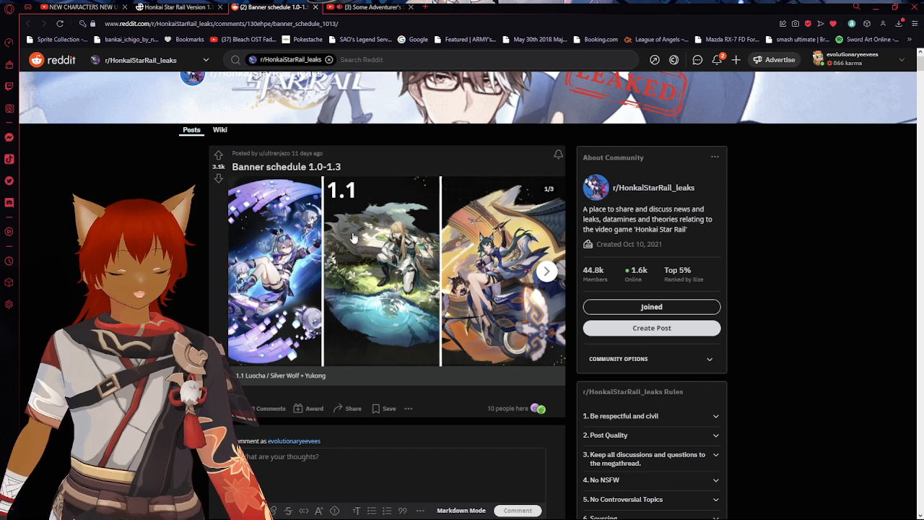
# Step: Switch to Dexerto, scroll down to the Huan Long New Boss section, then back to the banner list
pyautogui.click(177, 7)
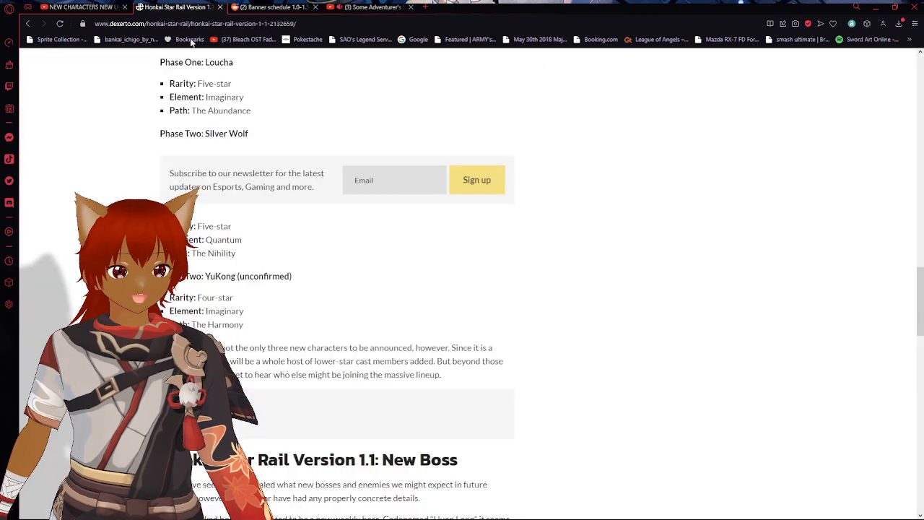
pyautogui.scroll(3)
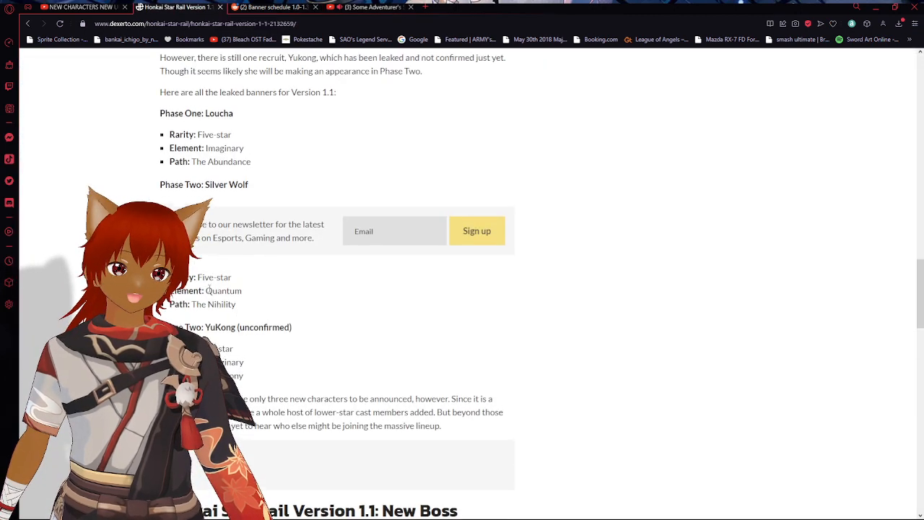
pyautogui.scroll(3)
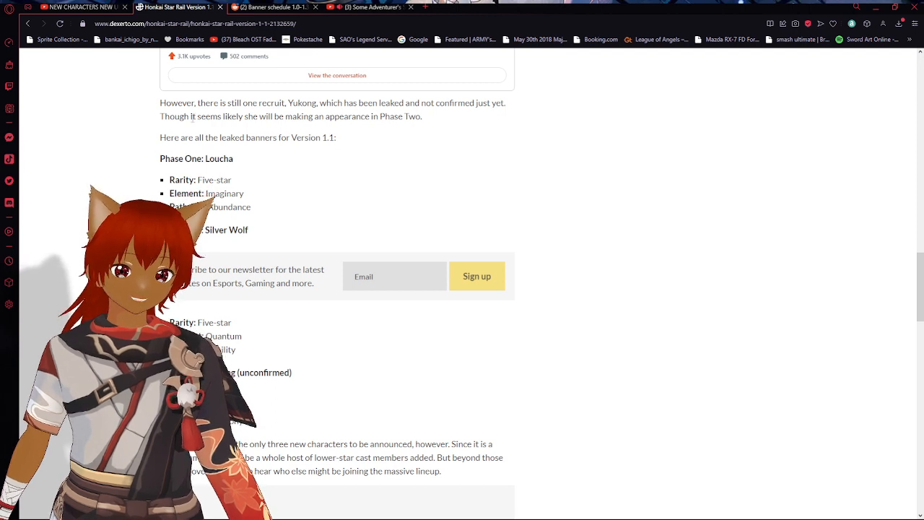
pyautogui.scroll(-3)
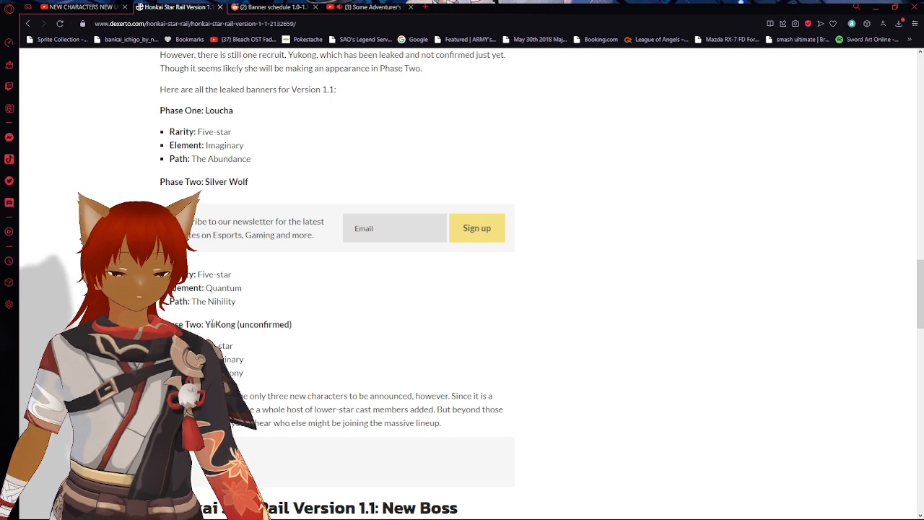
pyautogui.scroll(-3)
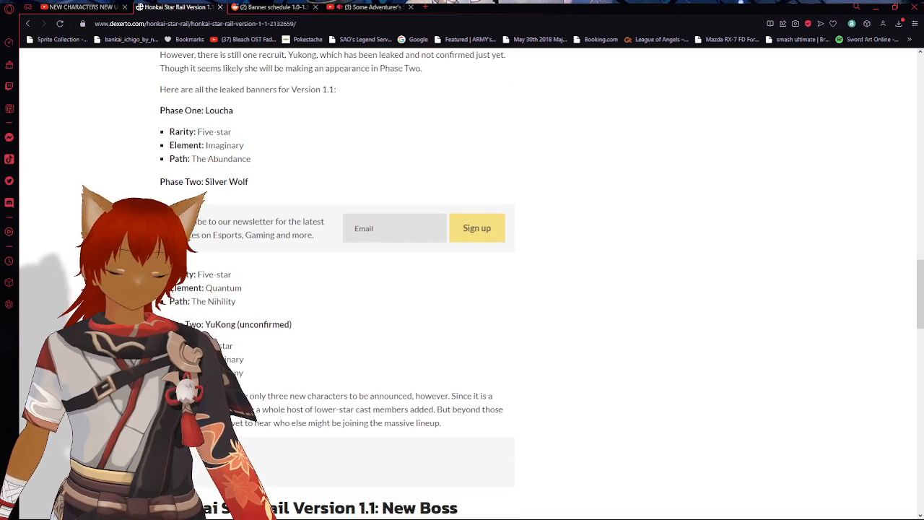
pyautogui.scroll(-3)
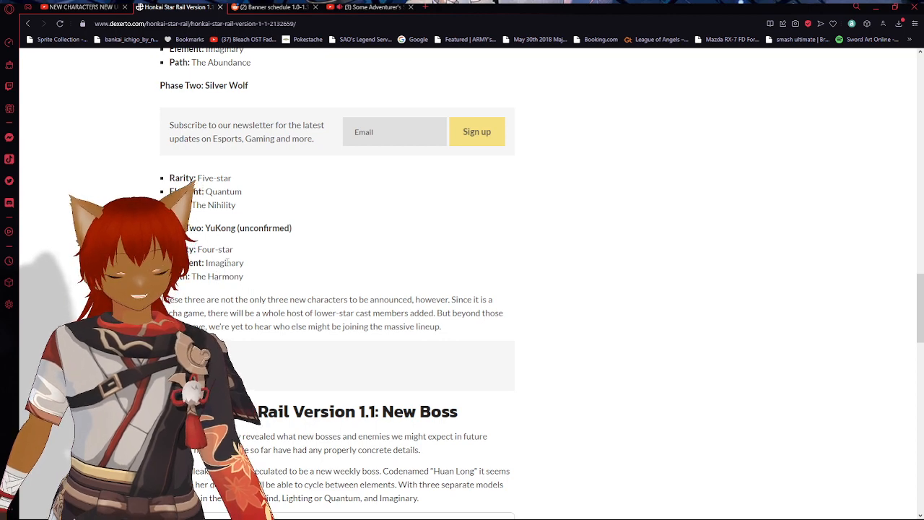
pyautogui.scroll(-3)
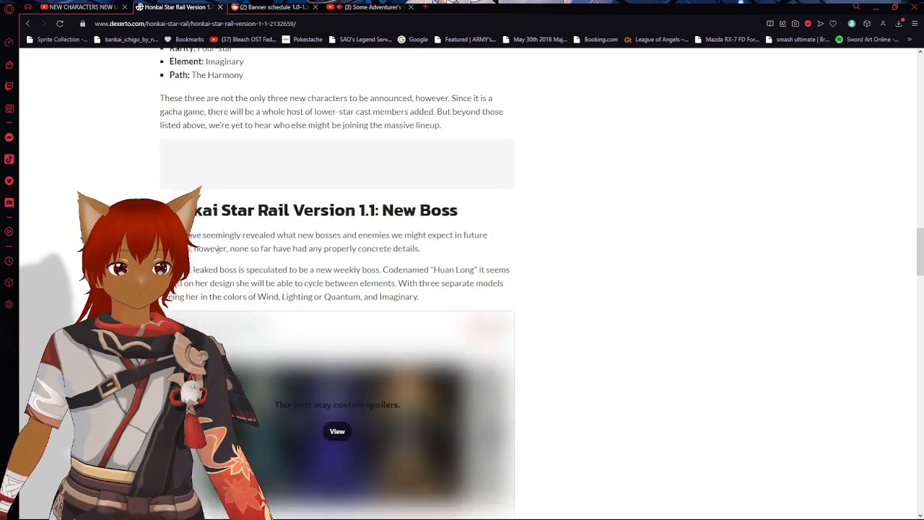
pyautogui.scroll(-3)
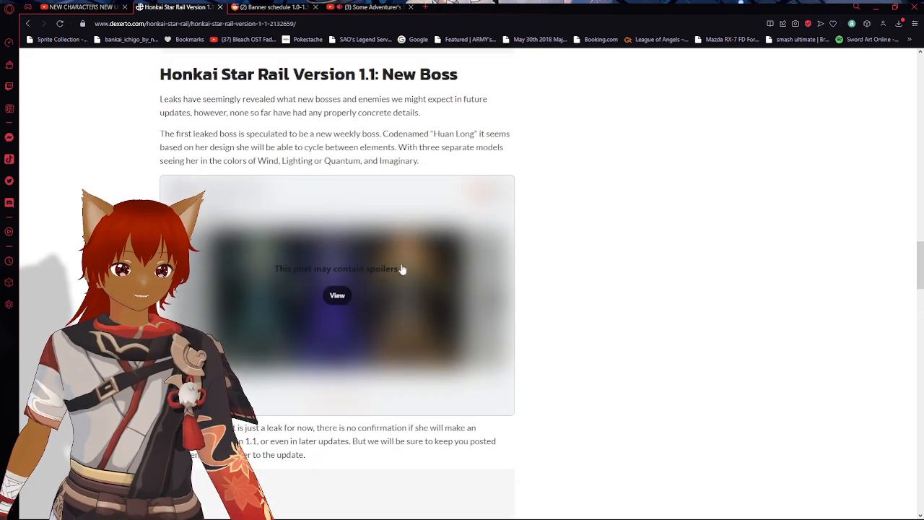
pyautogui.scroll(3)
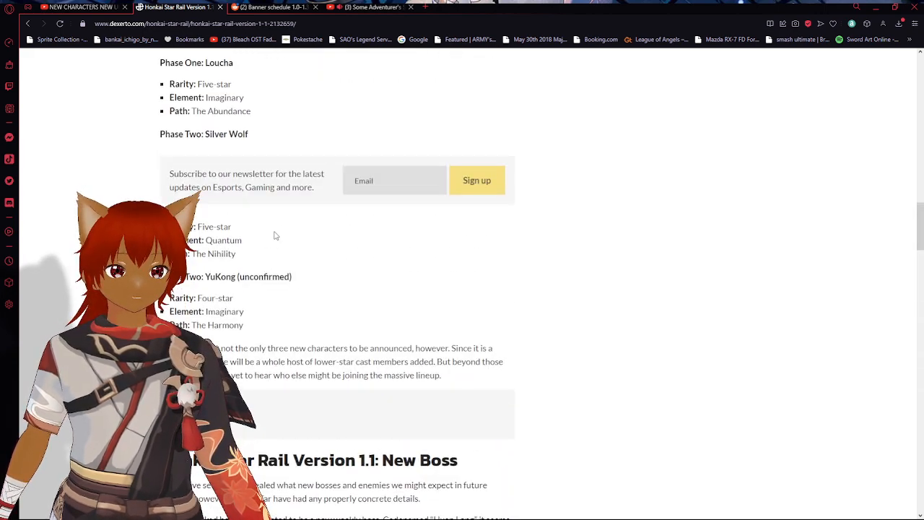
pyautogui.scroll(3)
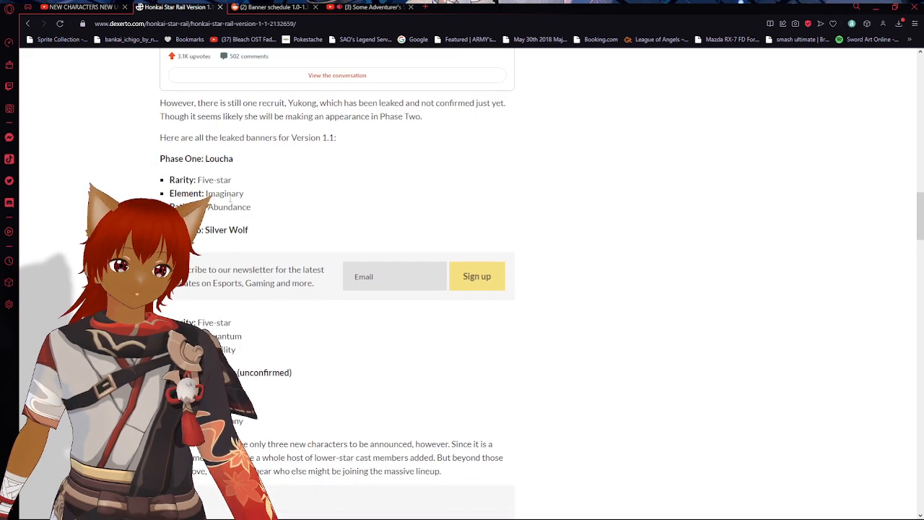
# Step: Return to the Reddit post and view the 1.2 Kafka/Blade and 1.3 Dan Heng IL/Fu Xuan slides
pyautogui.click(275, 7)
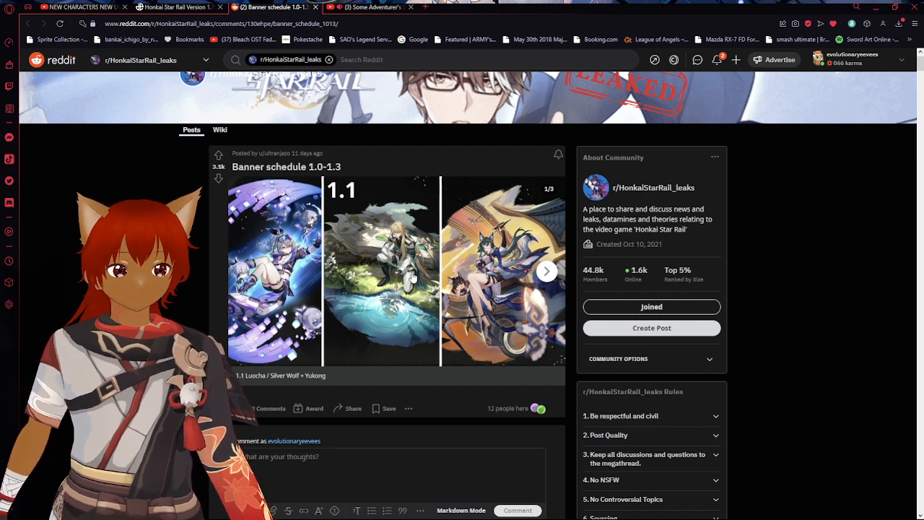
pyautogui.click(718, 60)
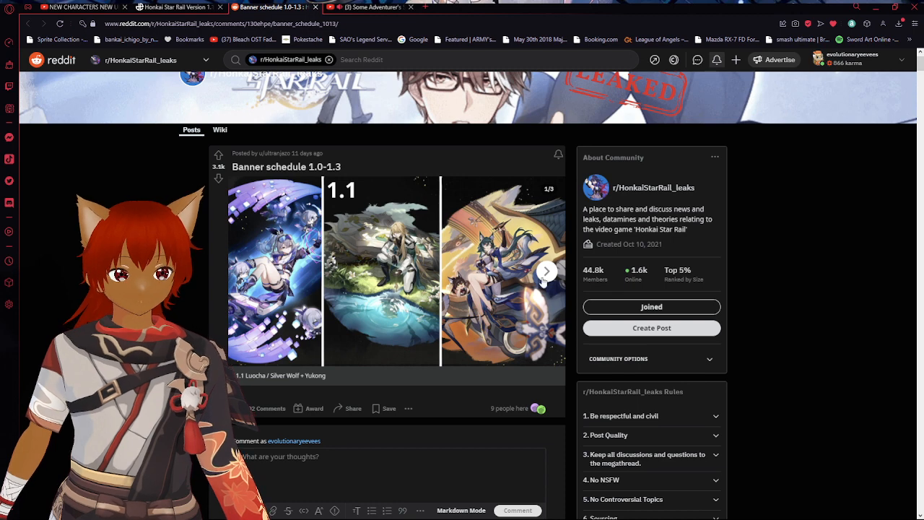
pyautogui.click(546, 271)
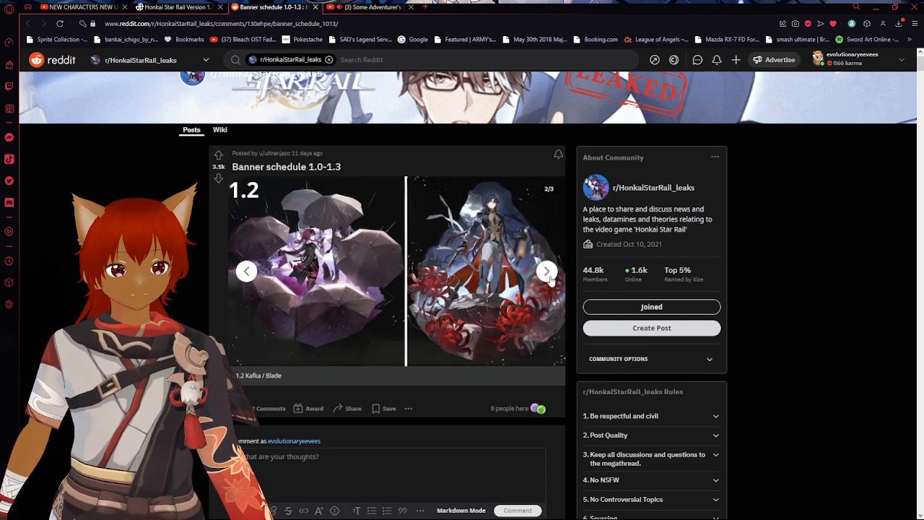
pyautogui.click(547, 271)
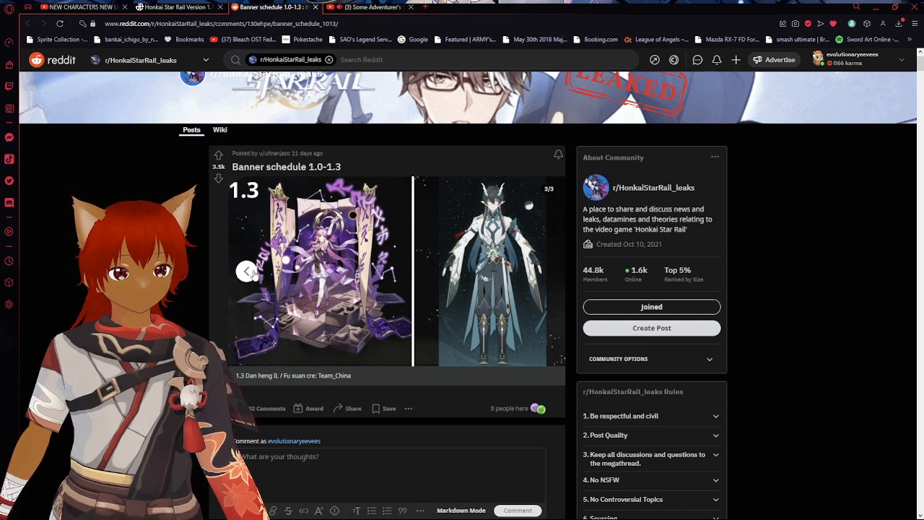
# Step: Cycle back and forth between the 1.1 and 1.2 banner slides, ending on 1.1
pyautogui.click(247, 271)
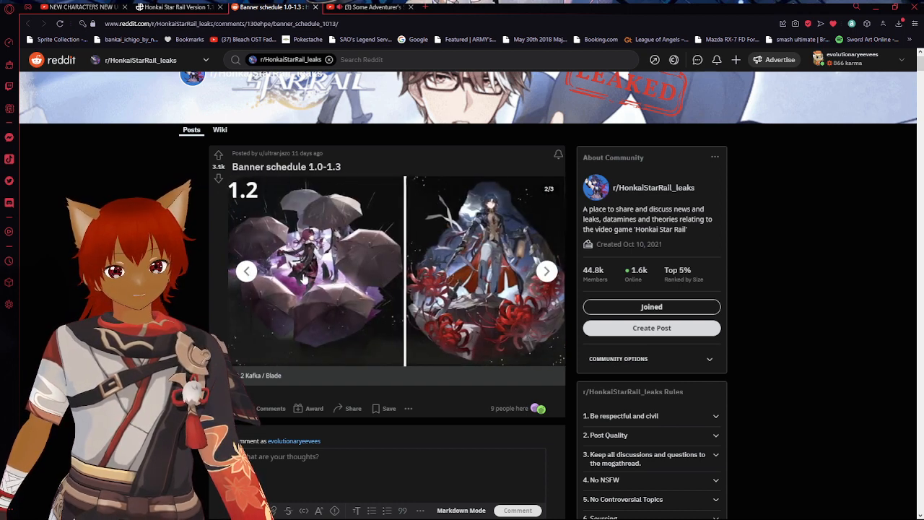
pyautogui.click(246, 270)
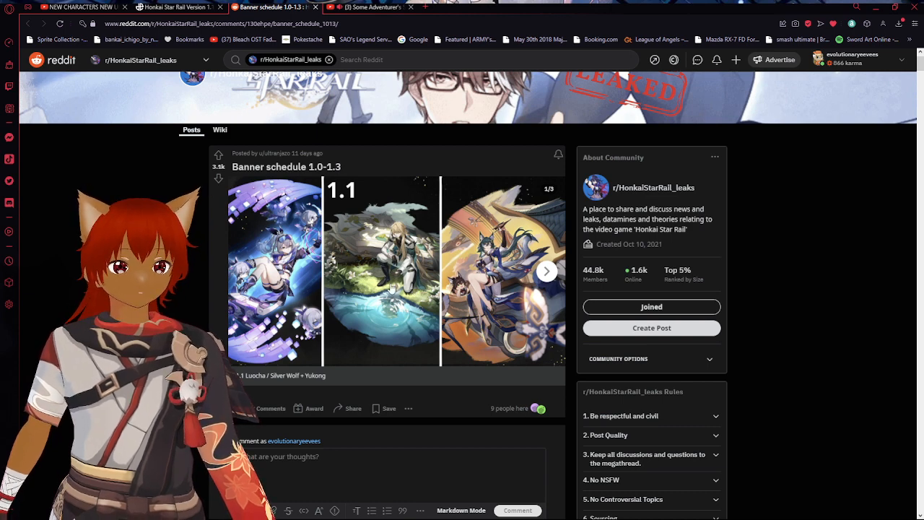
pyautogui.click(547, 271)
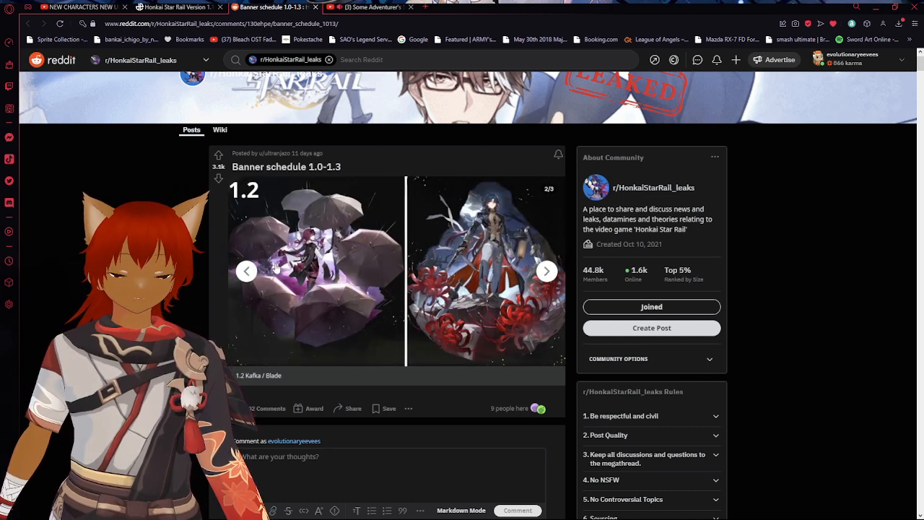
pyautogui.click(247, 271)
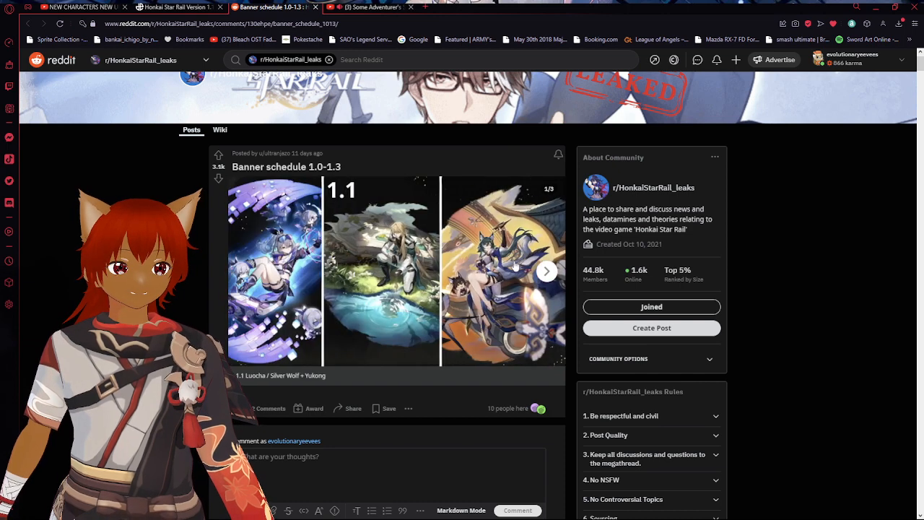
pyautogui.click(547, 271)
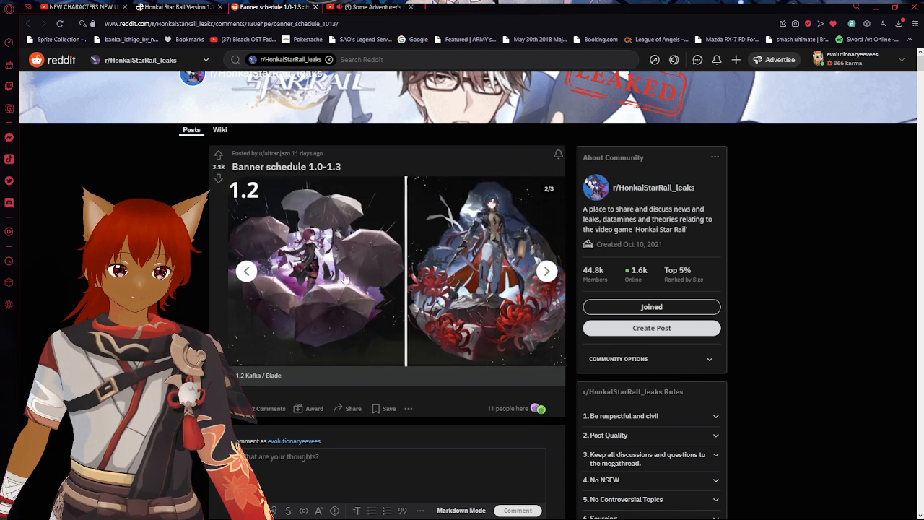
pyautogui.click(246, 271)
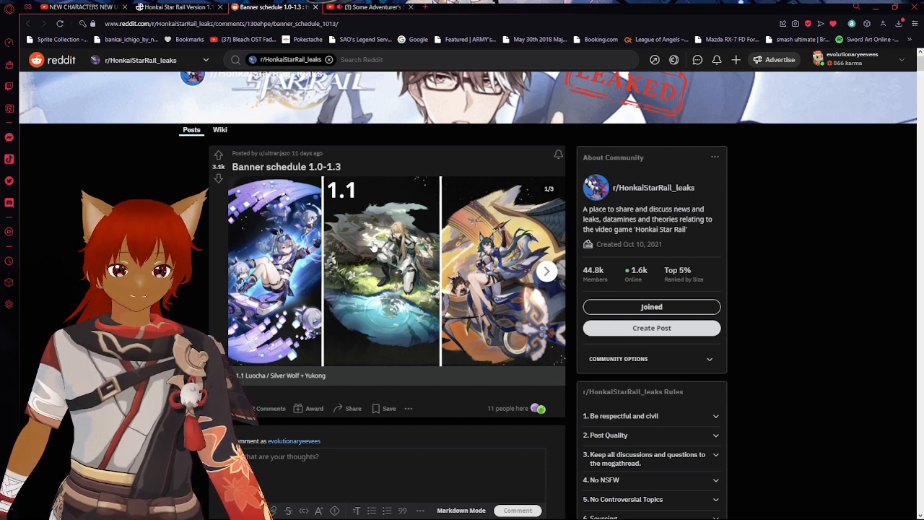
pyautogui.moveTo(417, 272)
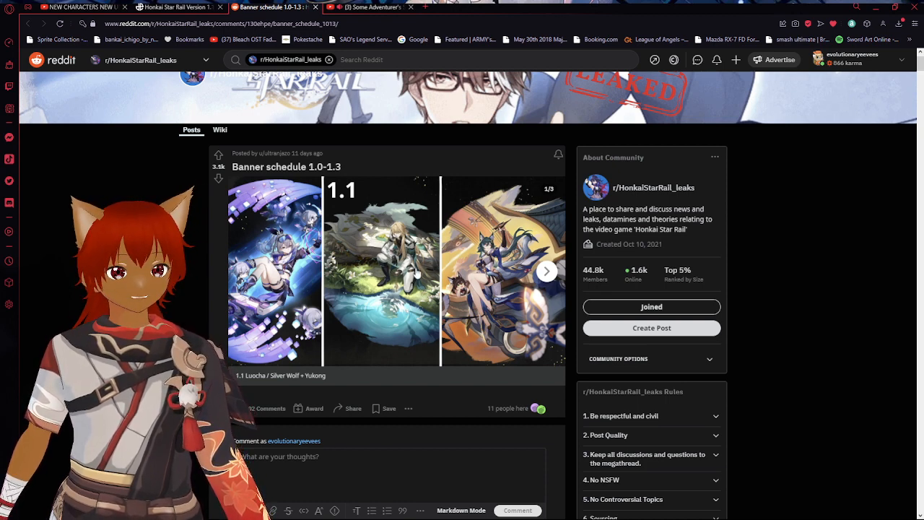